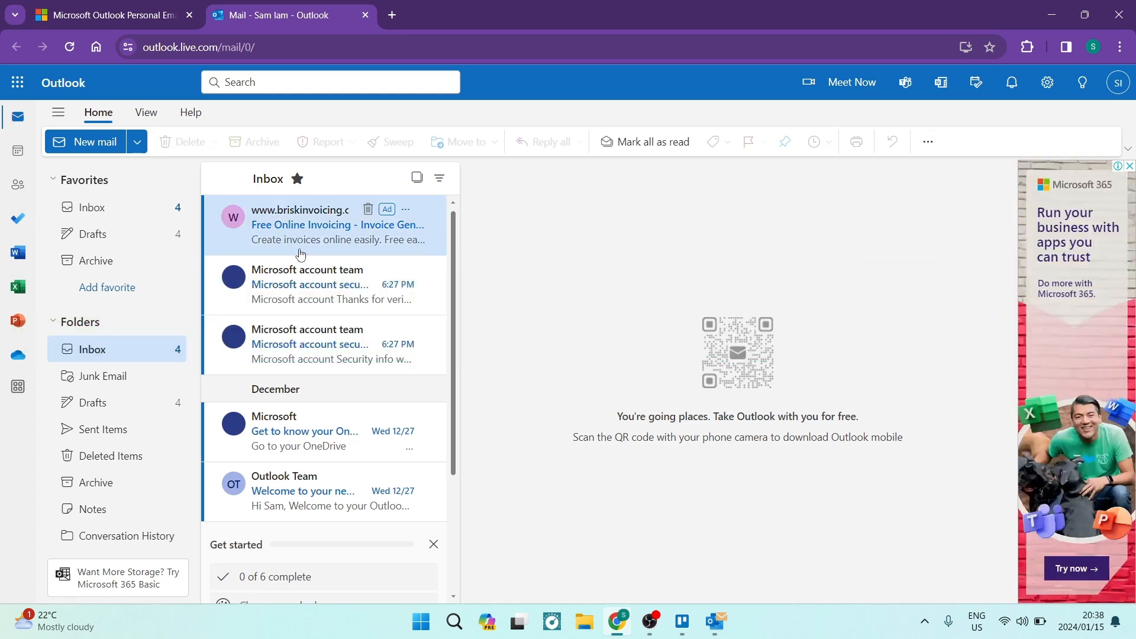
{"action": "mouse_move", "coordinate": [347, 259]}
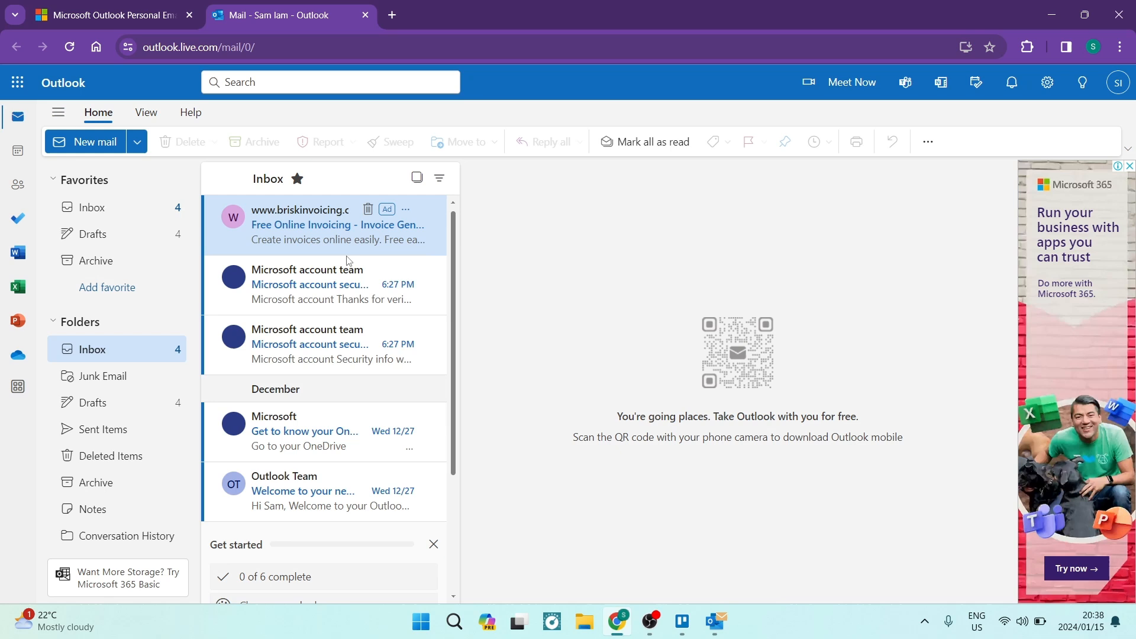
{"action": "mouse_move", "coordinate": [348, 290]}
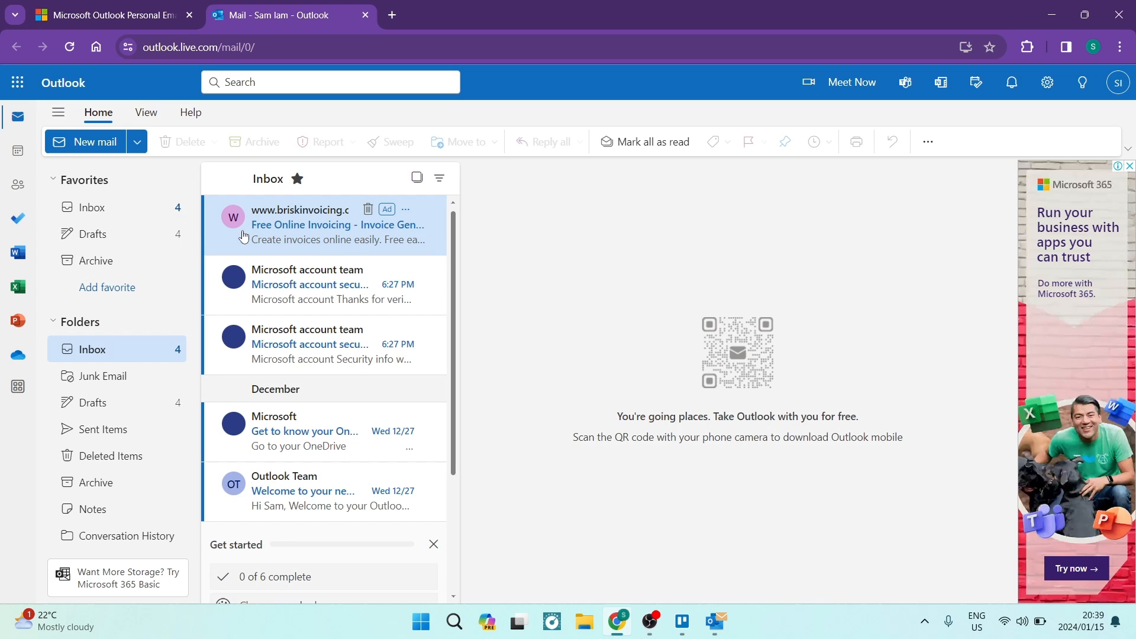
{"action": "mouse_move", "coordinate": [85, 141]}
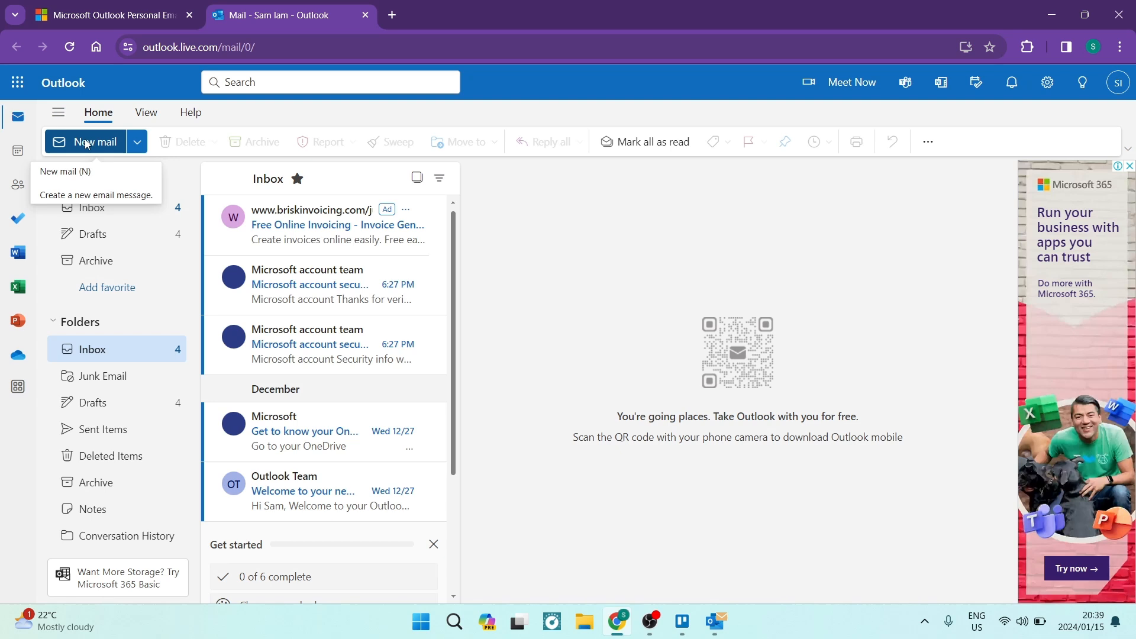
Start a new blank email draft and place the cursor in the message body.
{"action": "left_click", "coordinate": [95, 141]}
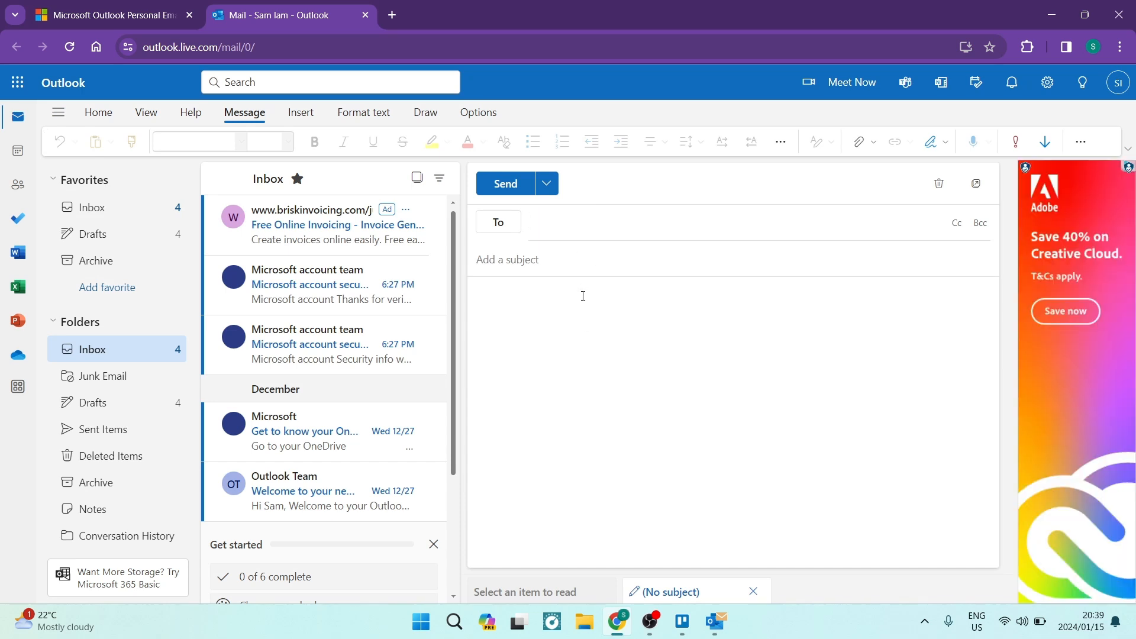
{"action": "left_click", "coordinate": [529, 221]}
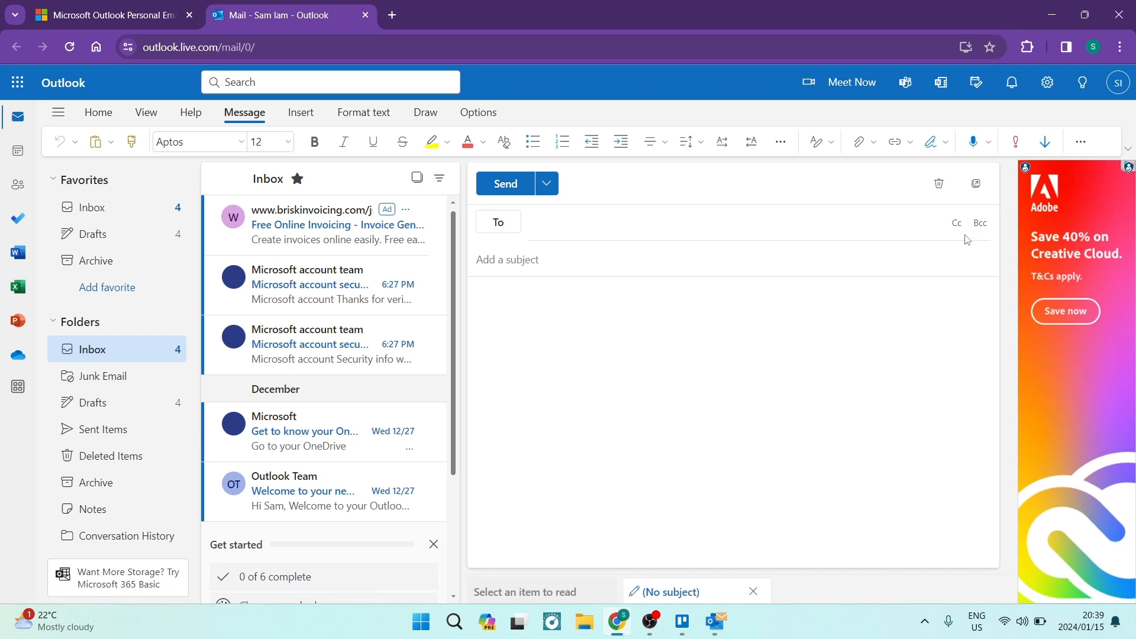
{"action": "mouse_move", "coordinate": [981, 223]}
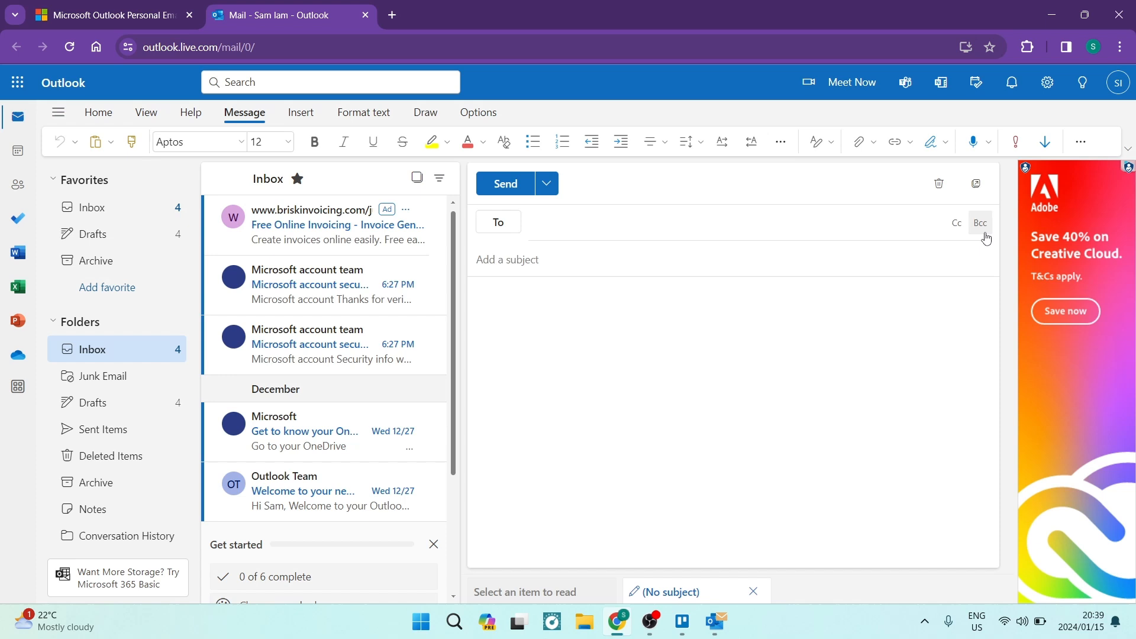
Add a Bcc recipient line to the draft, then focus the To field.
{"action": "left_click", "coordinate": [980, 223]}
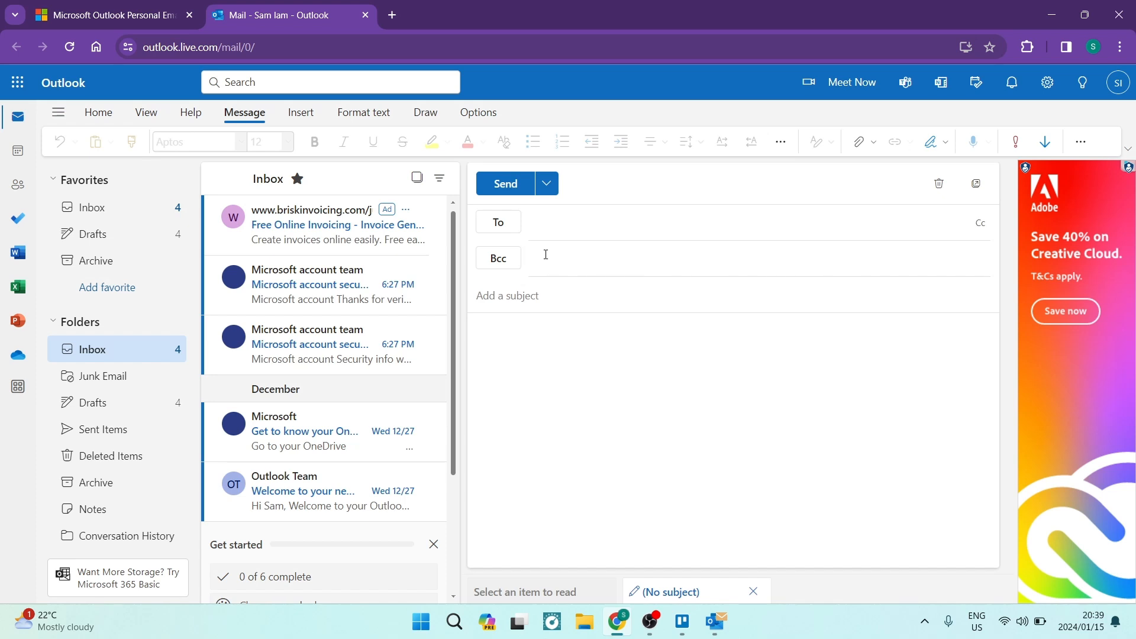
{"action": "left_click", "coordinate": [498, 258]}
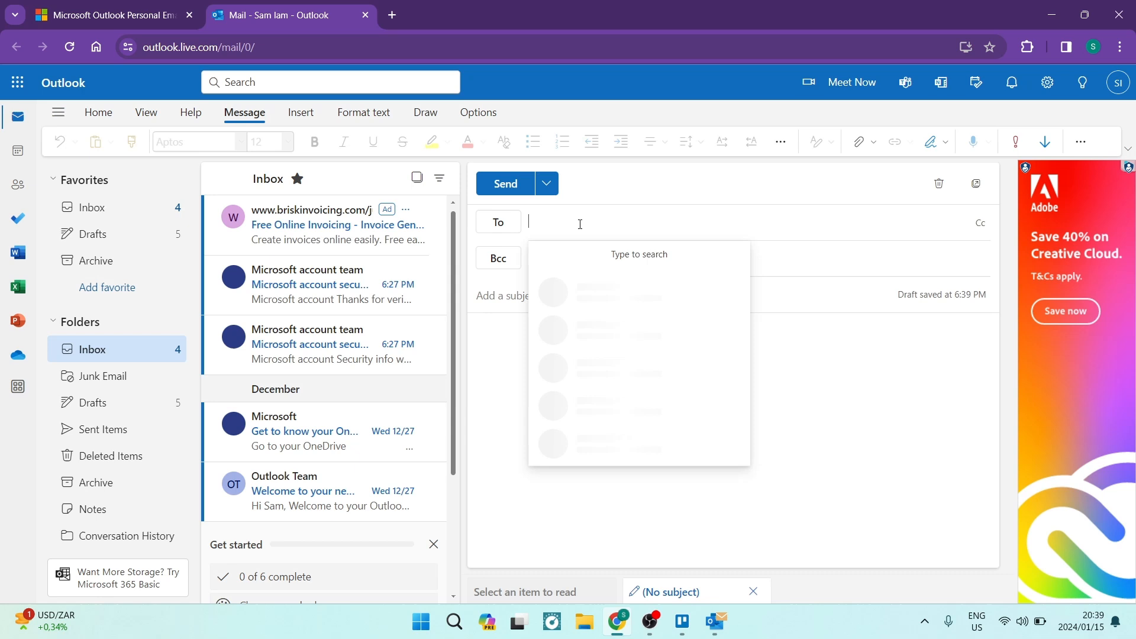
{"action": "mouse_move", "coordinate": [591, 212]}
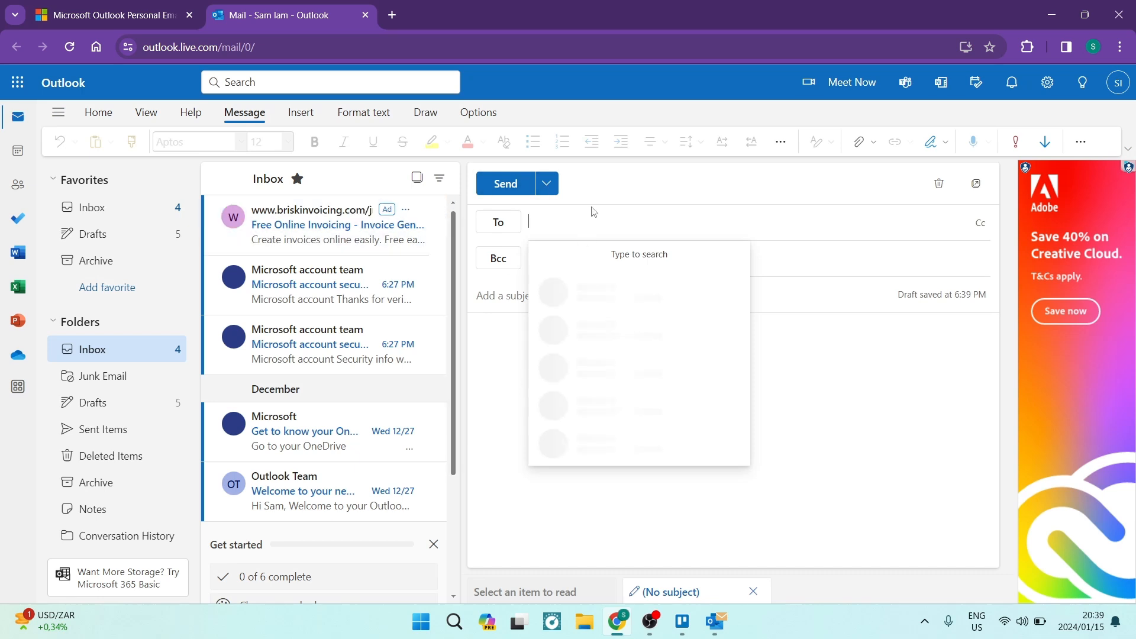
{"action": "mouse_move", "coordinate": [597, 217]}
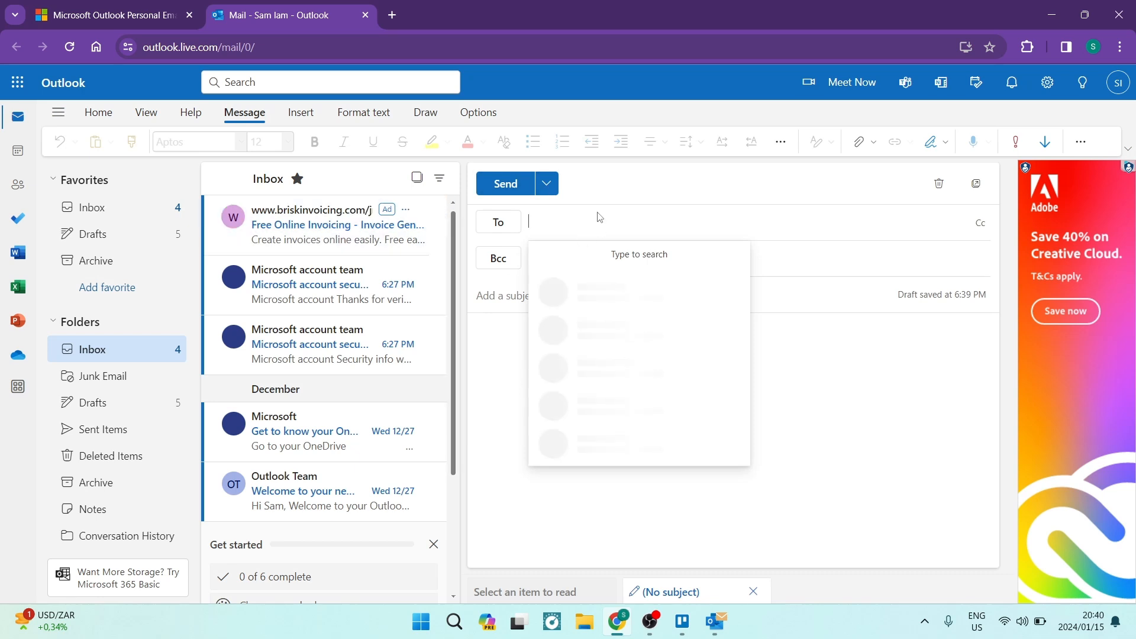
{"action": "mouse_move", "coordinate": [609, 237]}
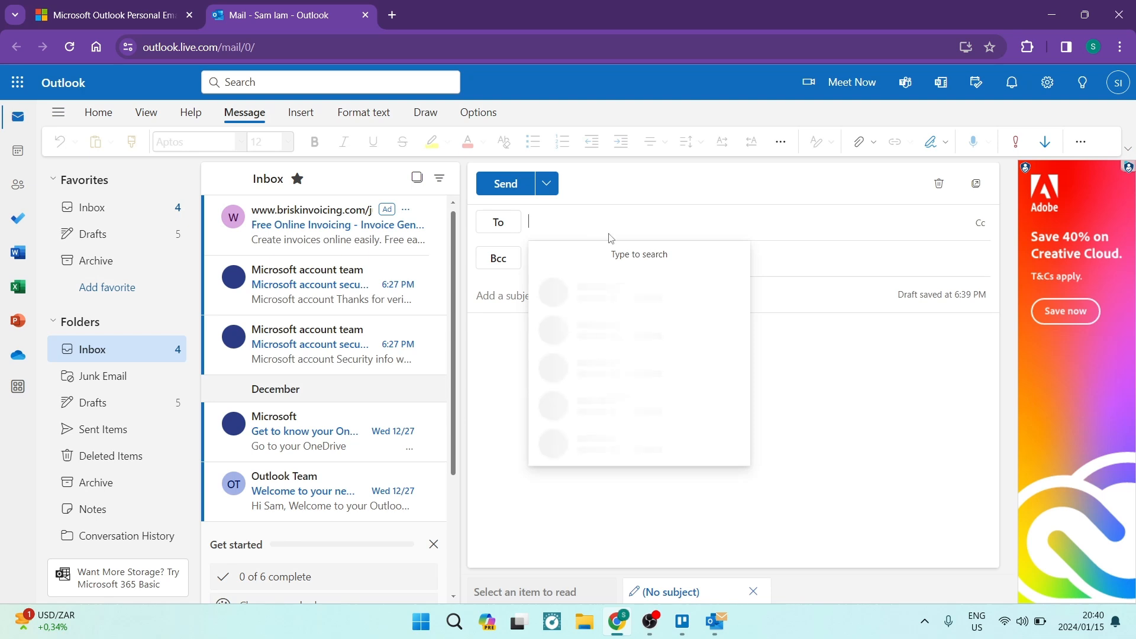
{"action": "mouse_move", "coordinate": [557, 190]}
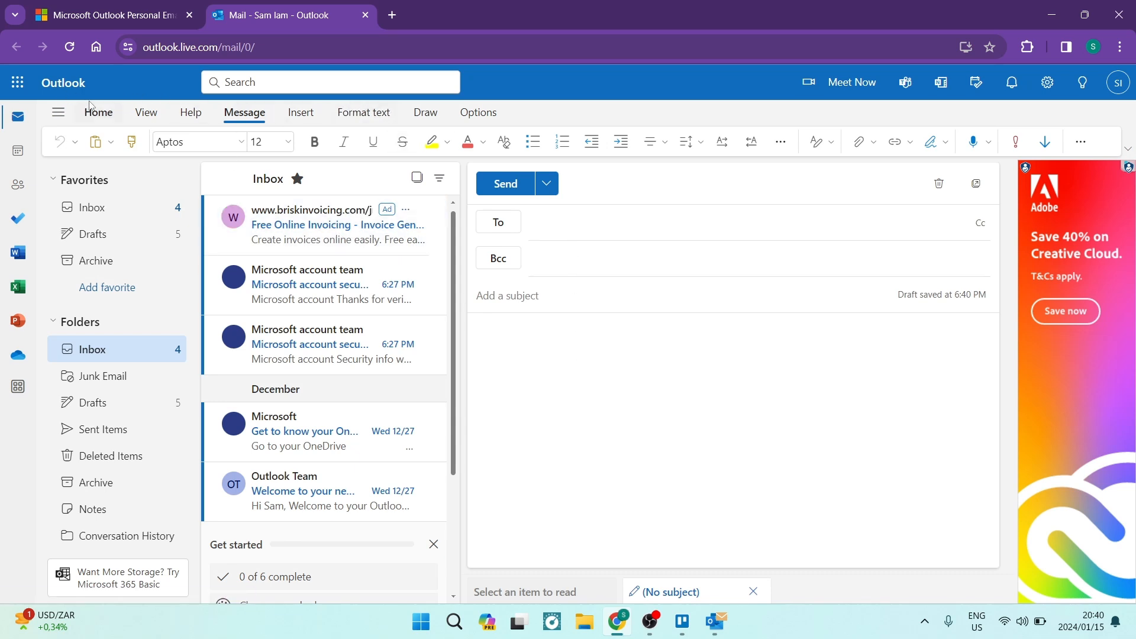
Show the draft's message Options and confirm Show Bcc is checked.
{"action": "left_click", "coordinate": [477, 332]}
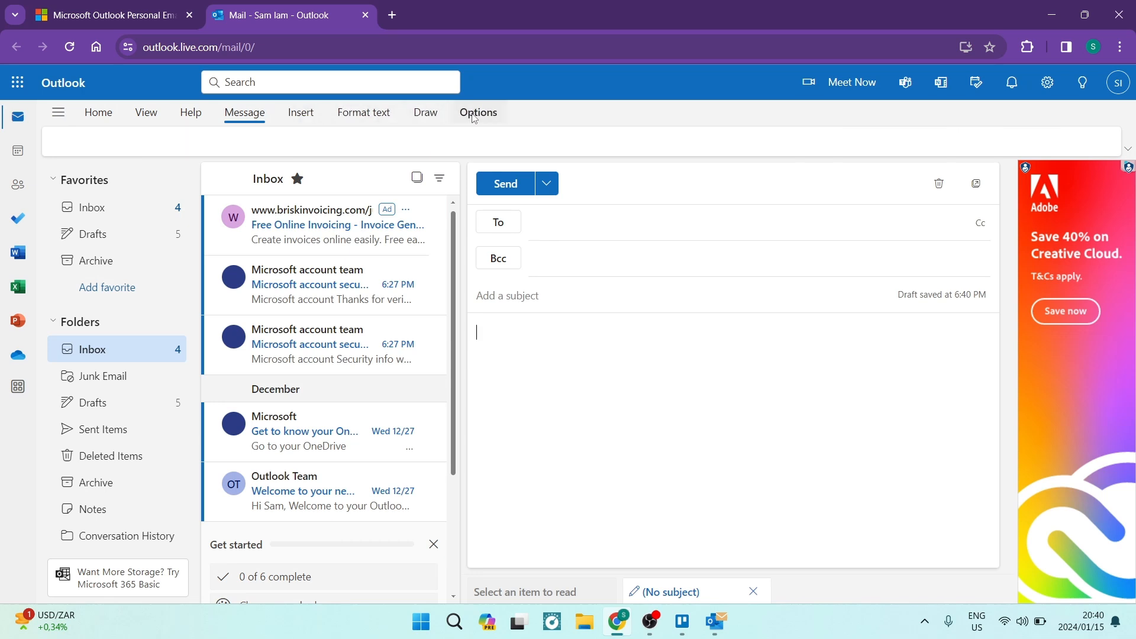
{"action": "left_click", "coordinate": [477, 112]}
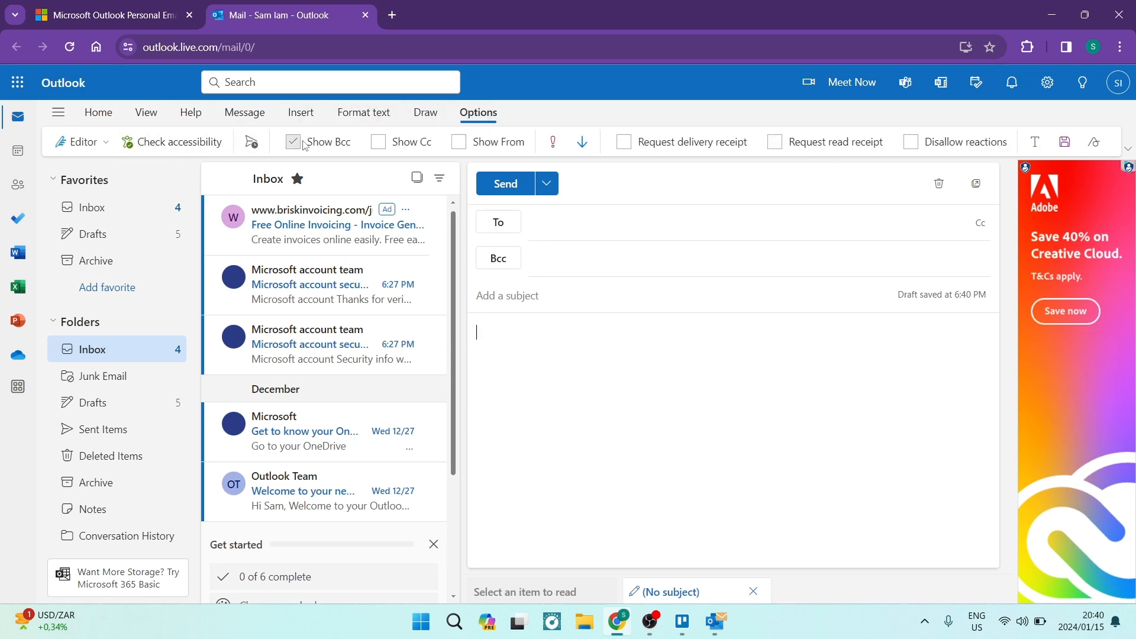
{"action": "left_click", "coordinate": [292, 140]}
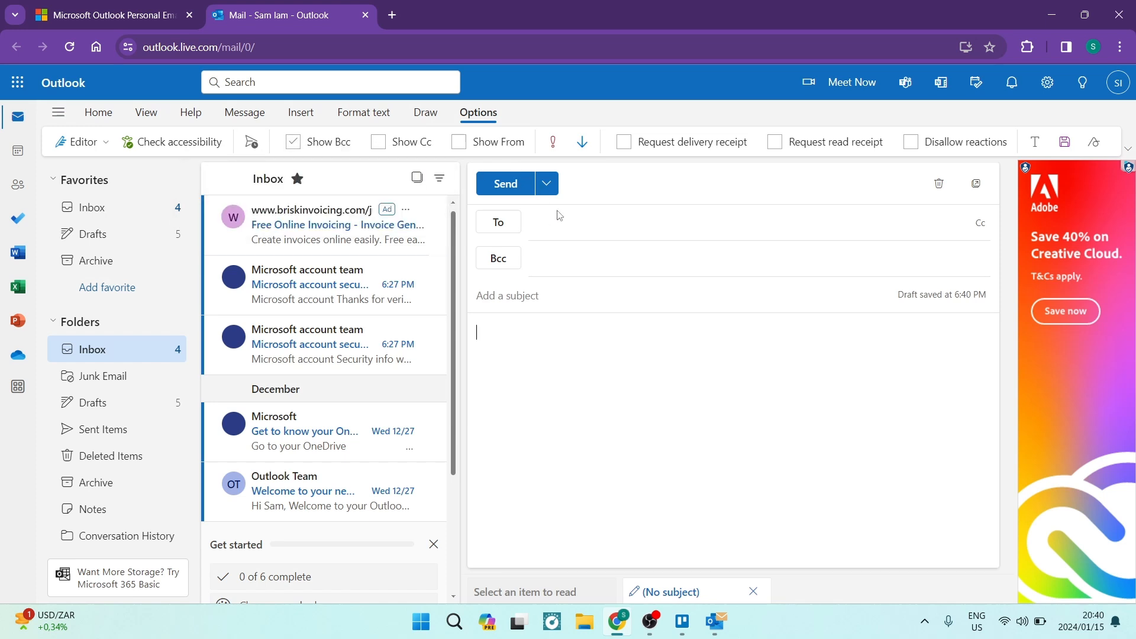
{"action": "mouse_move", "coordinate": [515, 116]}
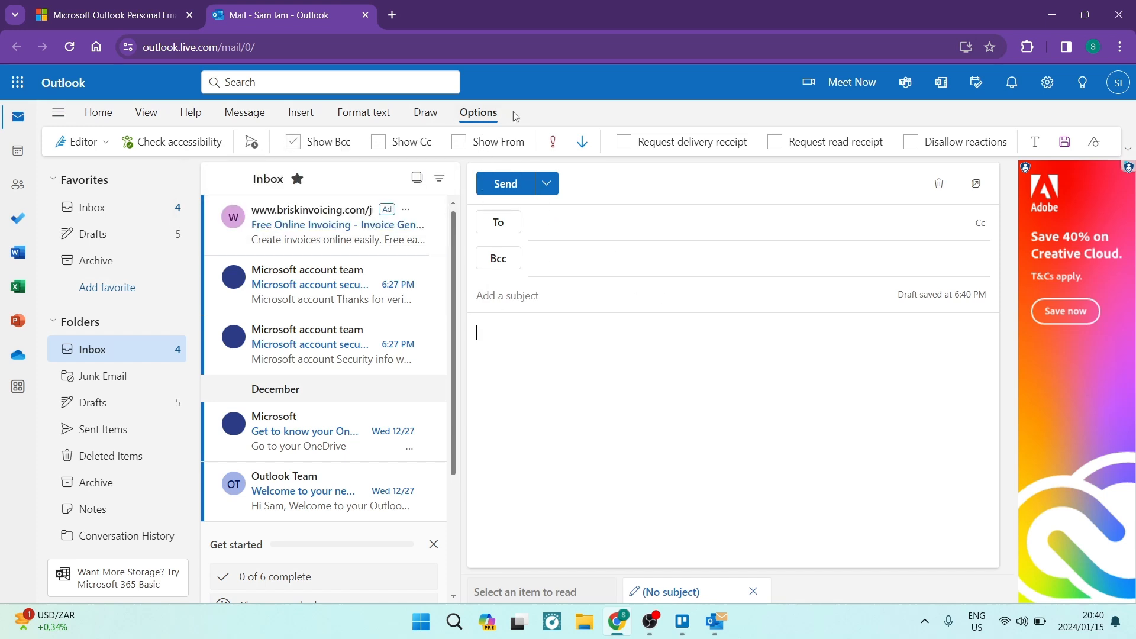